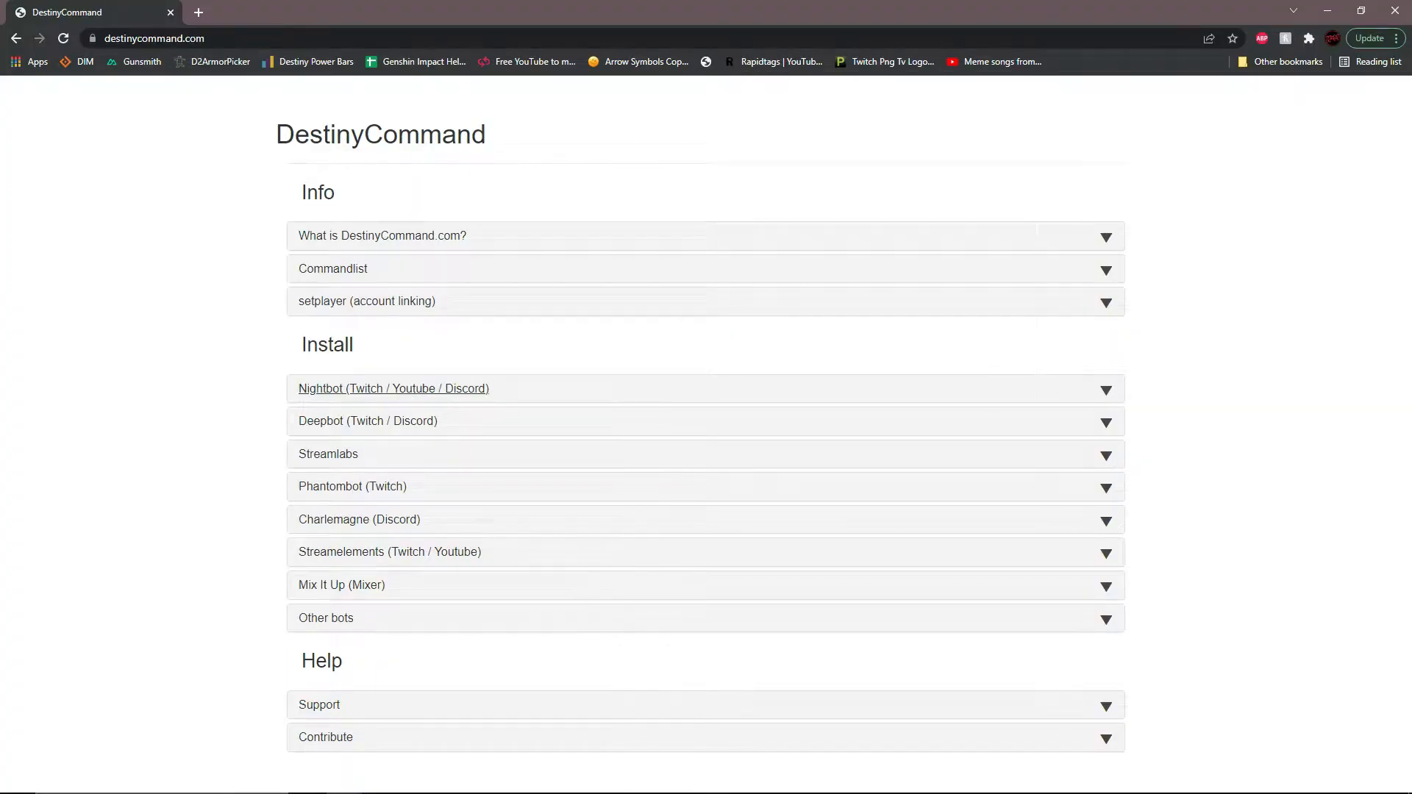
mouse_move(877, 402)
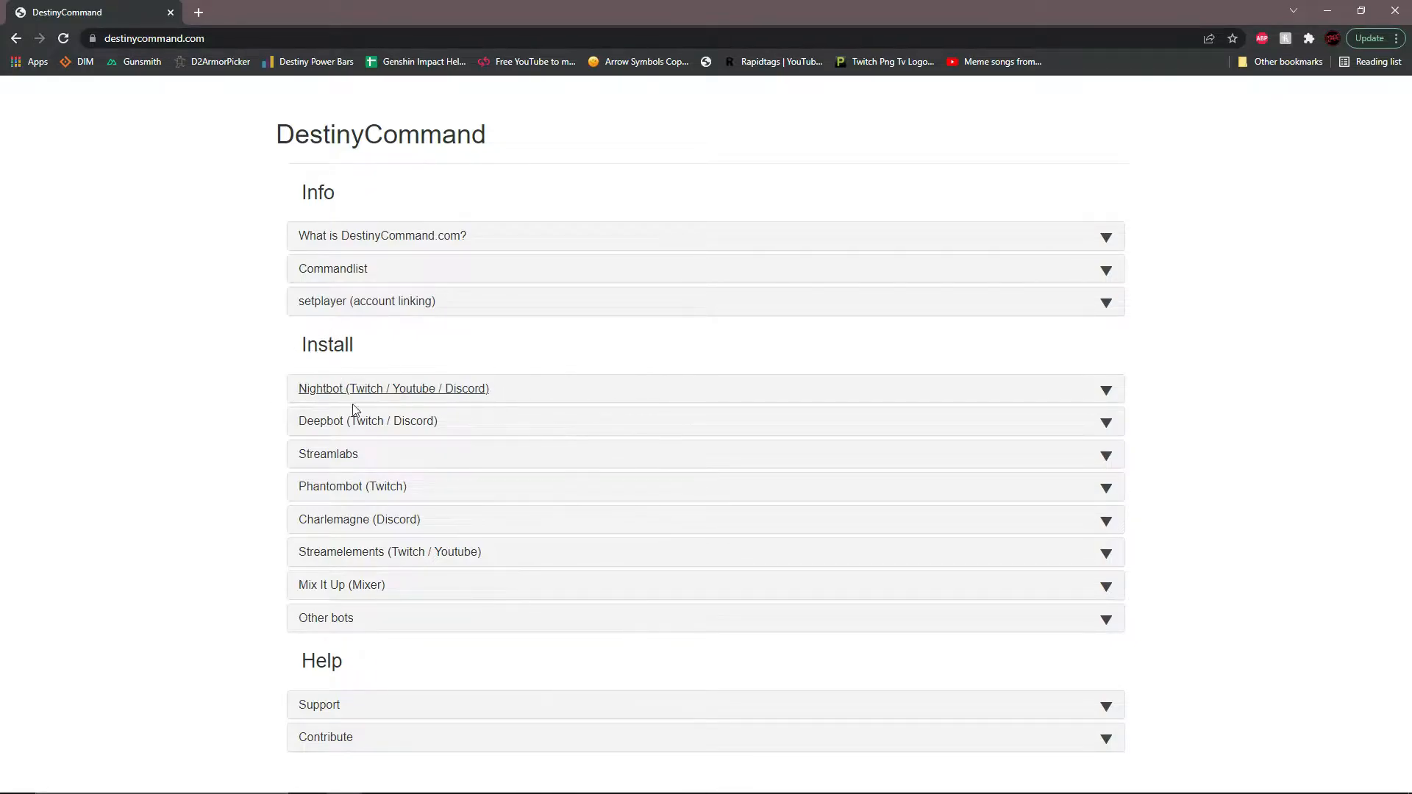
Reveal the Nightbot install instructions and copy its !commands add line.
click(395, 388)
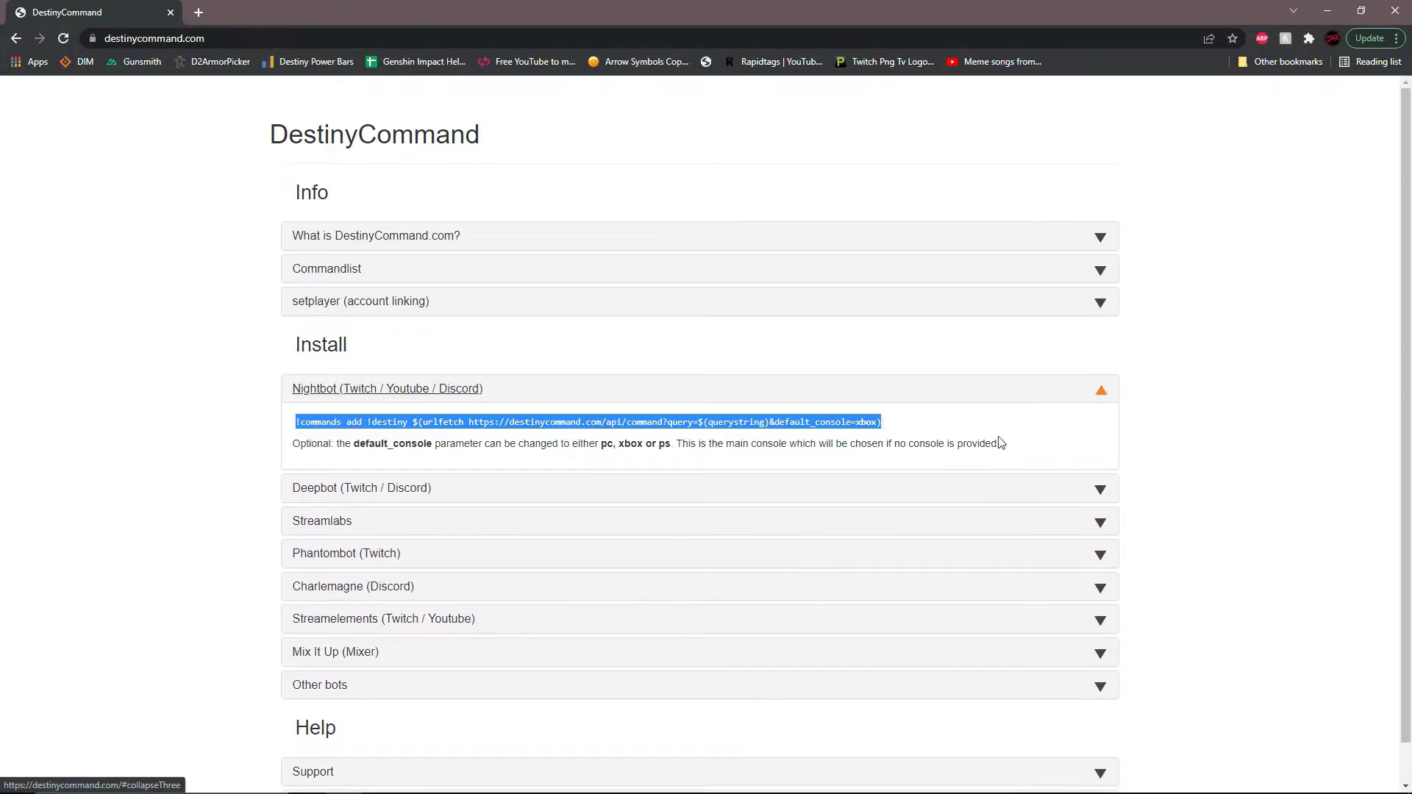
right_click(812, 421)
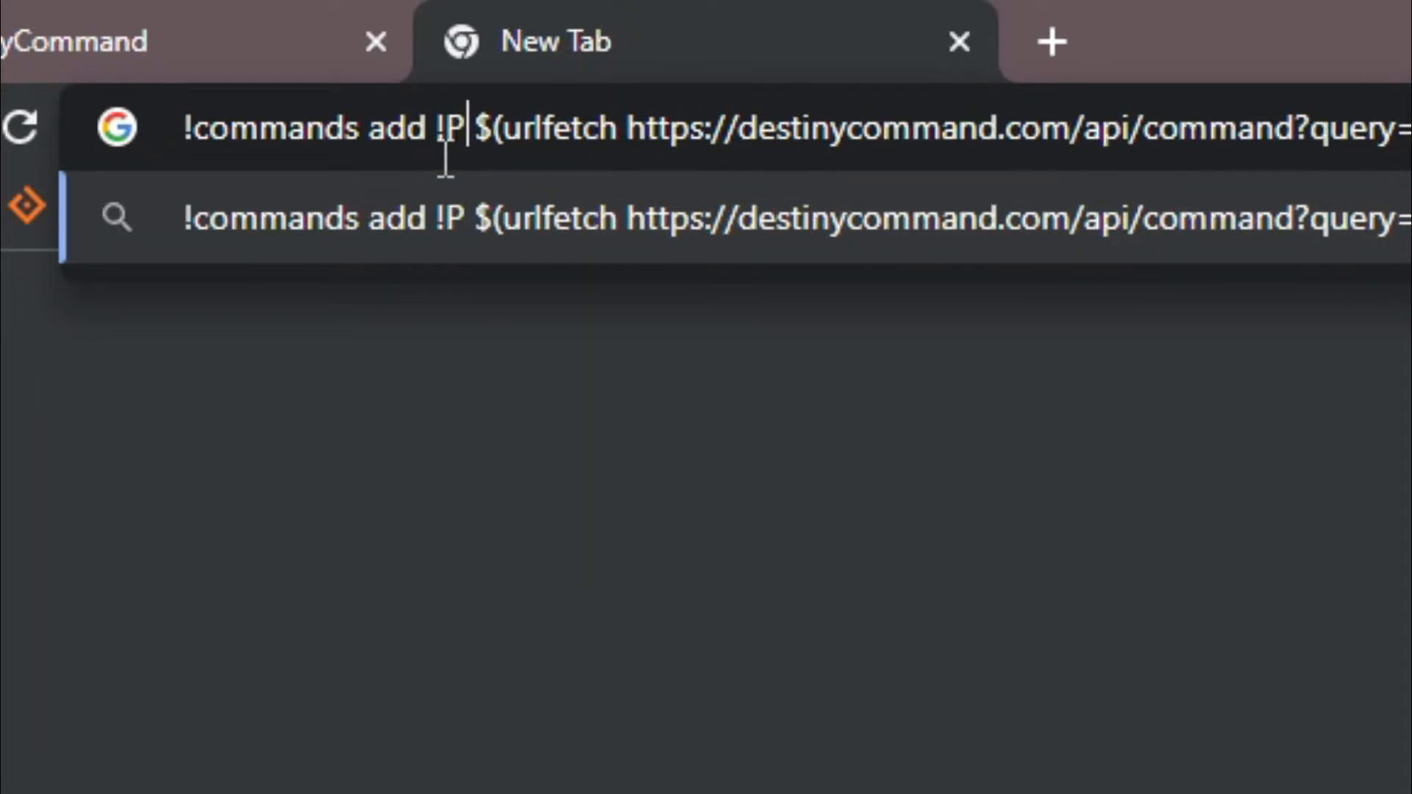
Complete the command name to !Primary in the address bar.
text(rimary)
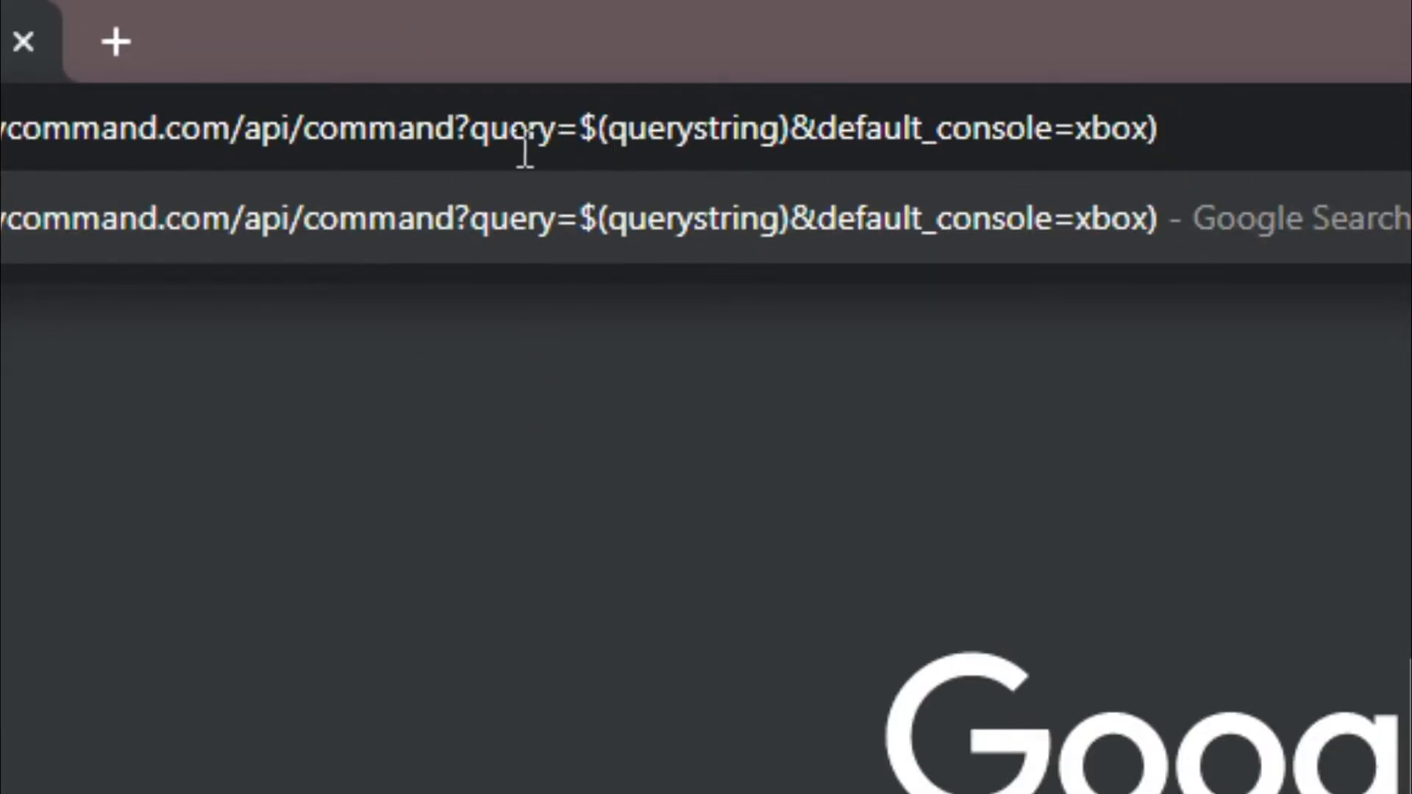
mouse_move(606, 162)
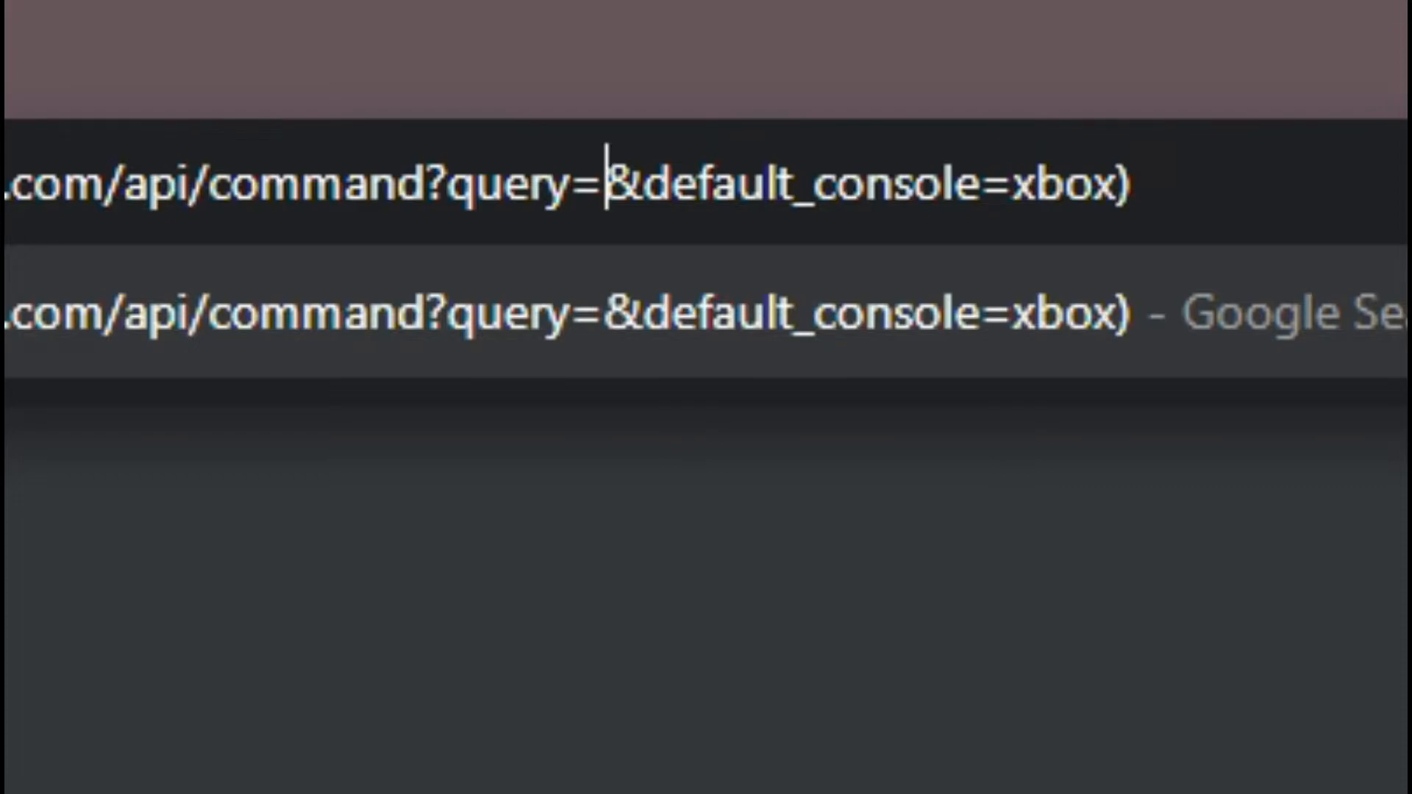
Set the query value to primary%20KALM%23, encoding the space and hashtag.
text(primary)
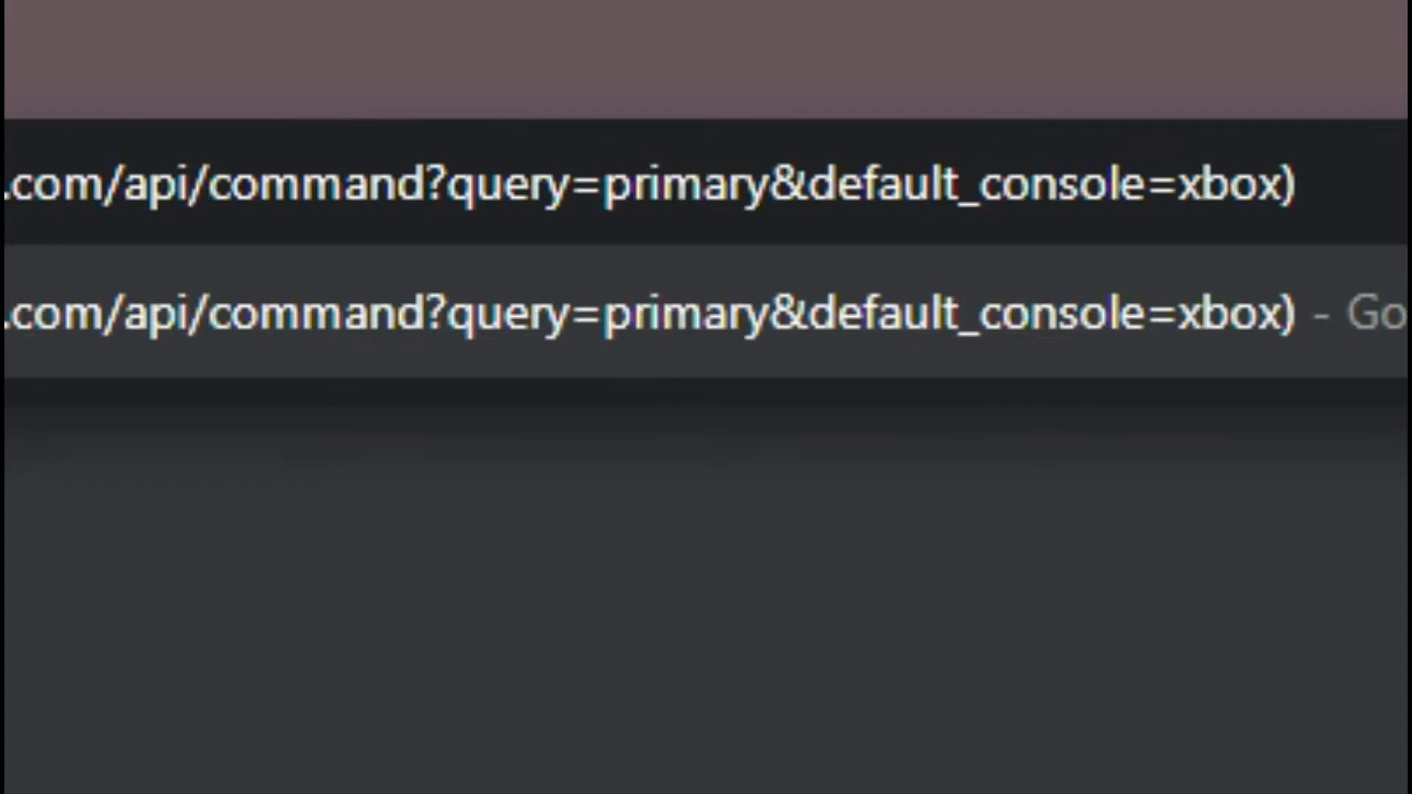
text(%20)
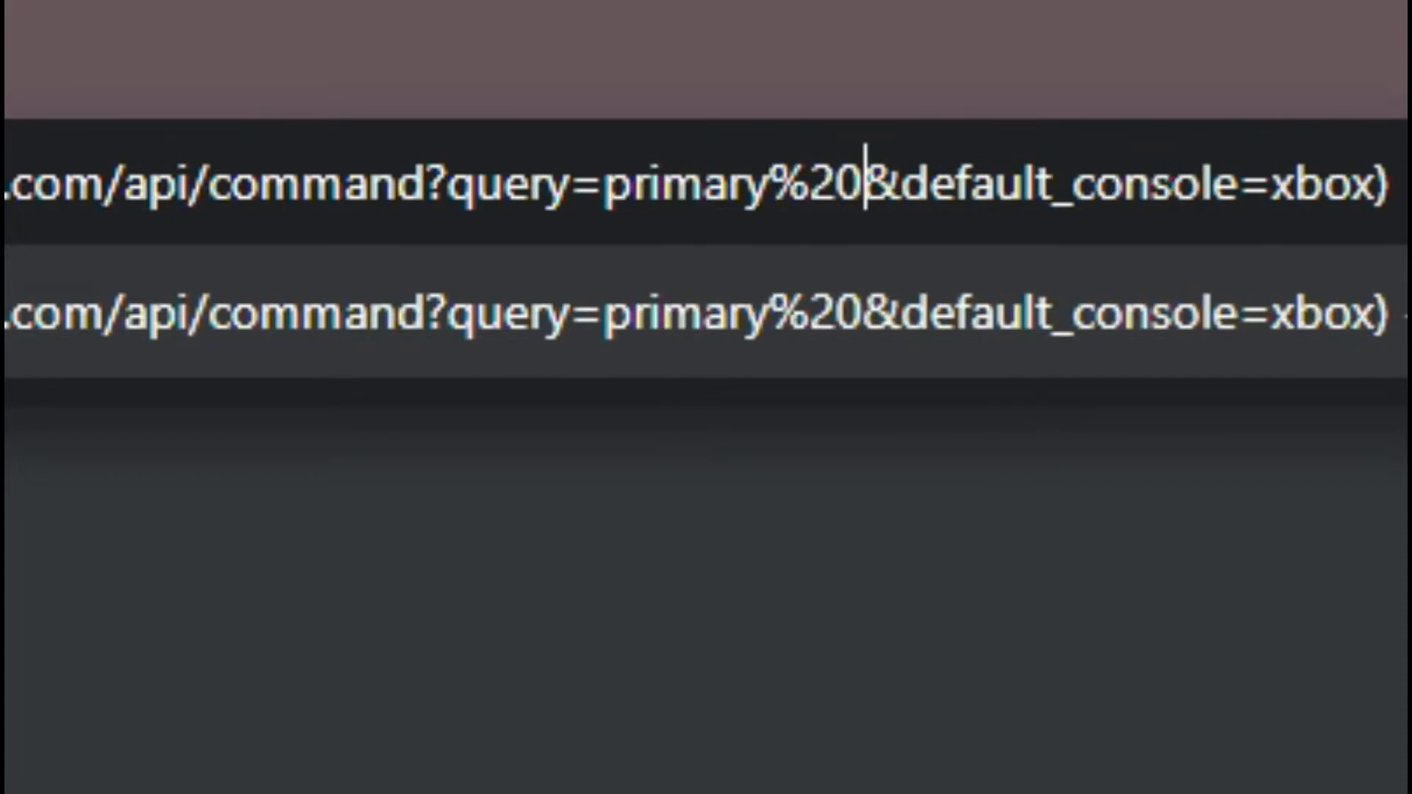
text(KALM)
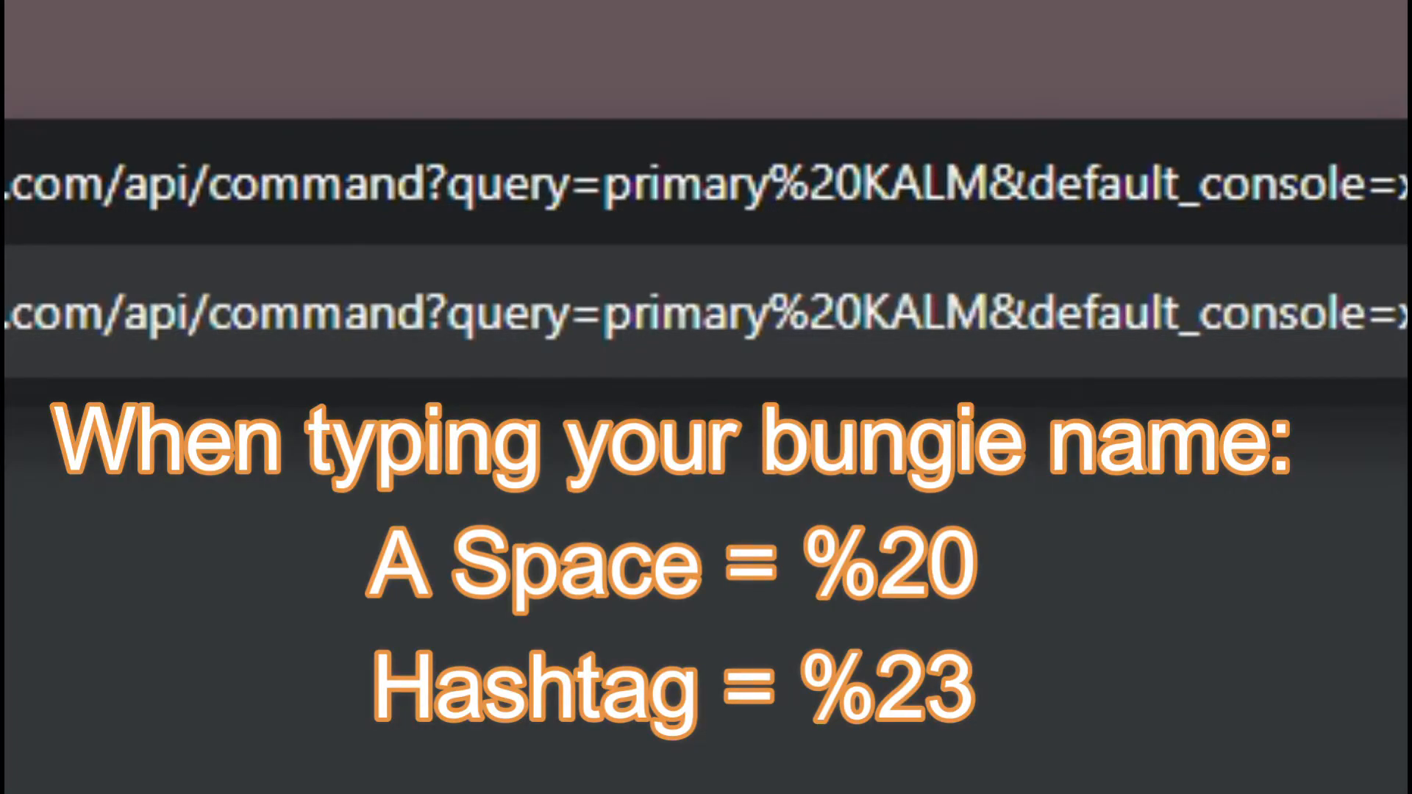
text(%23)
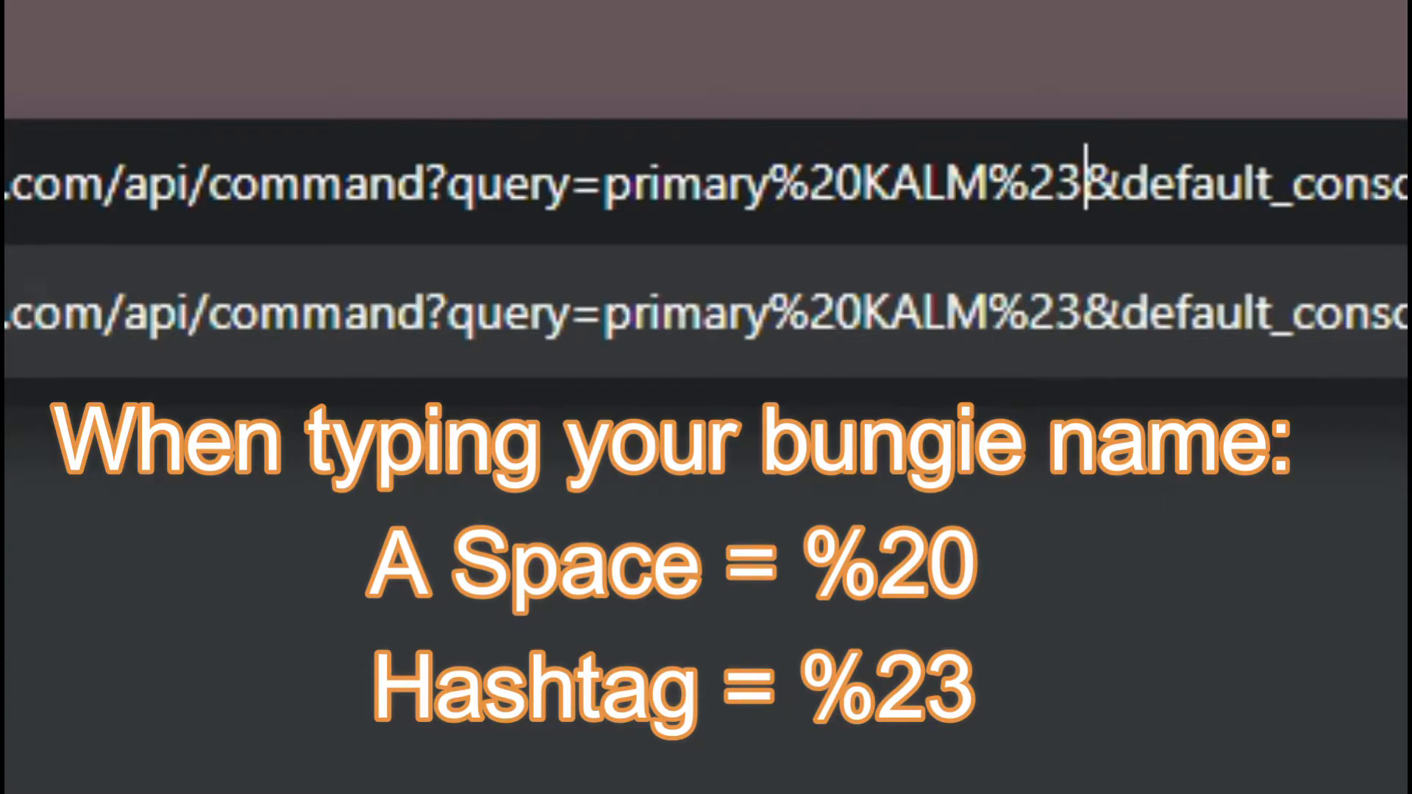